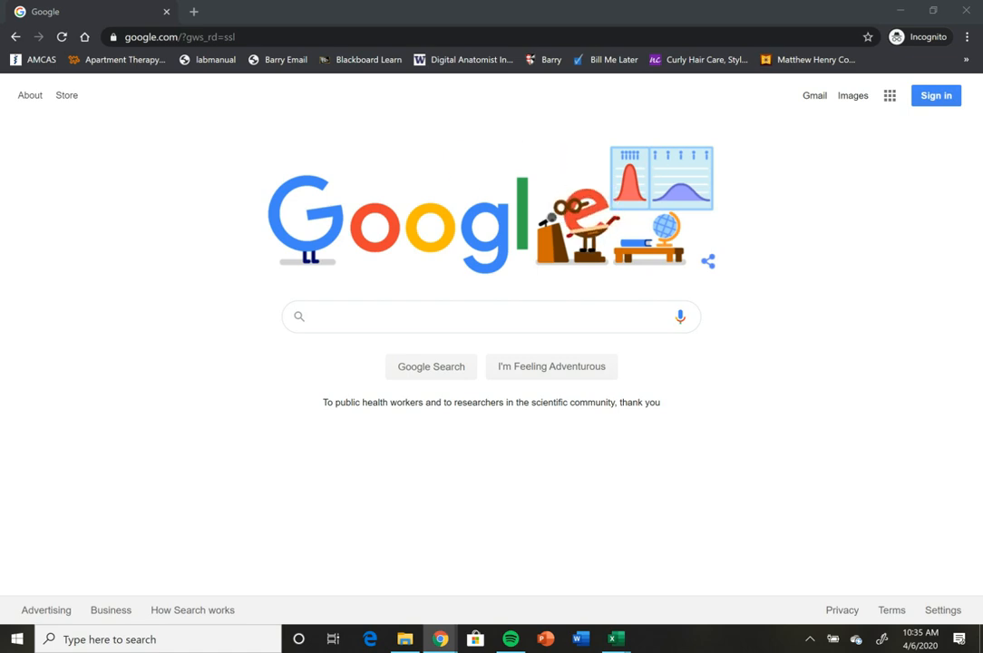
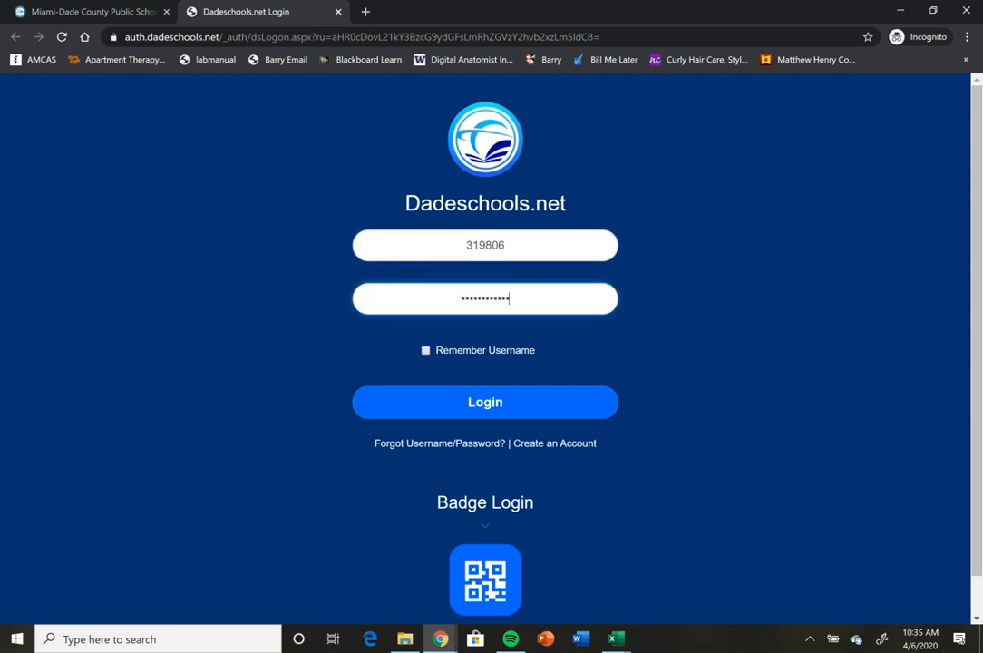
Enter 'weddingwire.com' in Chrome while navigating toward the Dadeschools.net login page
{"action": "left_click", "coordinate": [484, 402]}
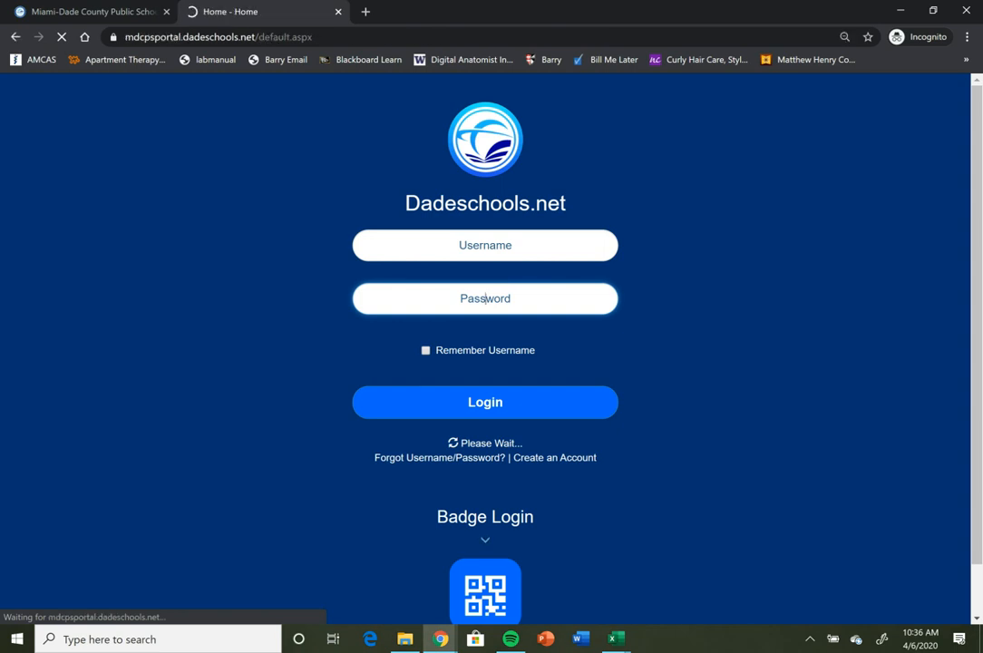
{"action": "left_click", "coordinate": [484, 402]}
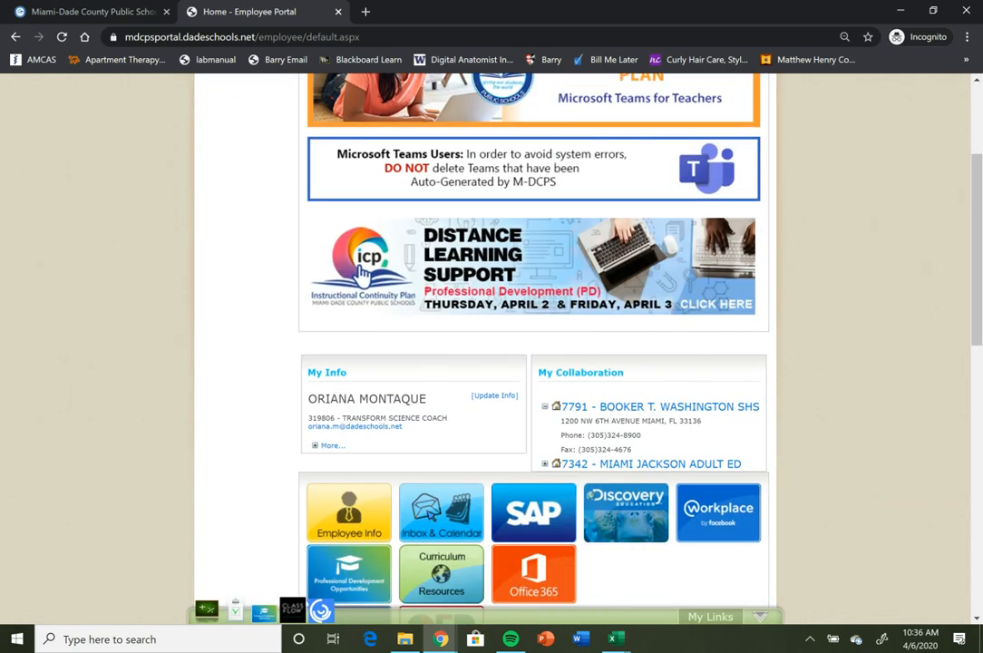
{"action": "scroll", "scroll_direction": "down", "scroll_amount": 3}
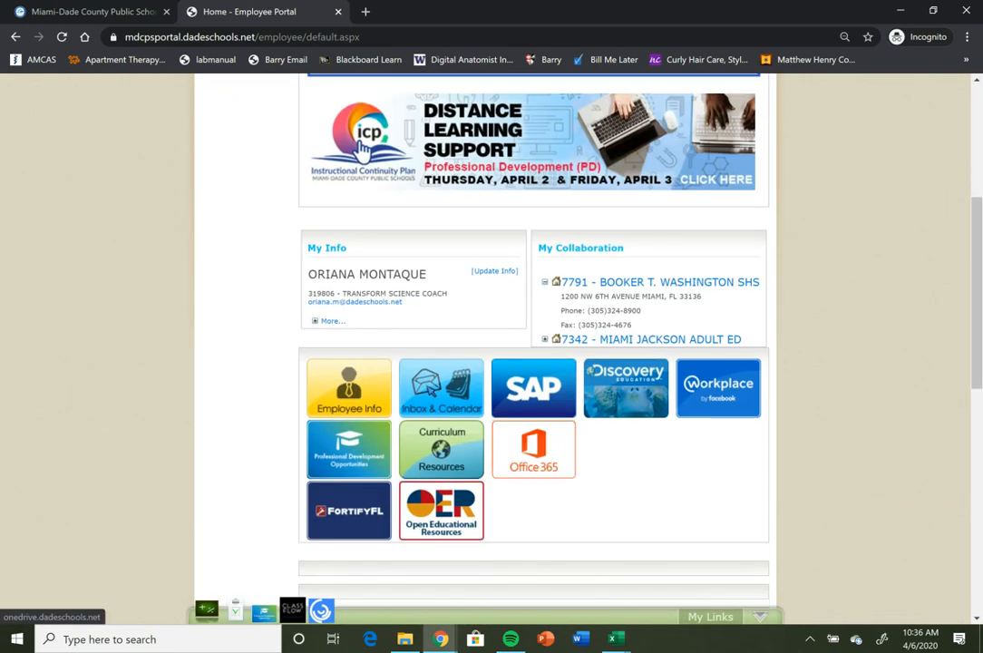
{"action": "left_click", "coordinate": [533, 449]}
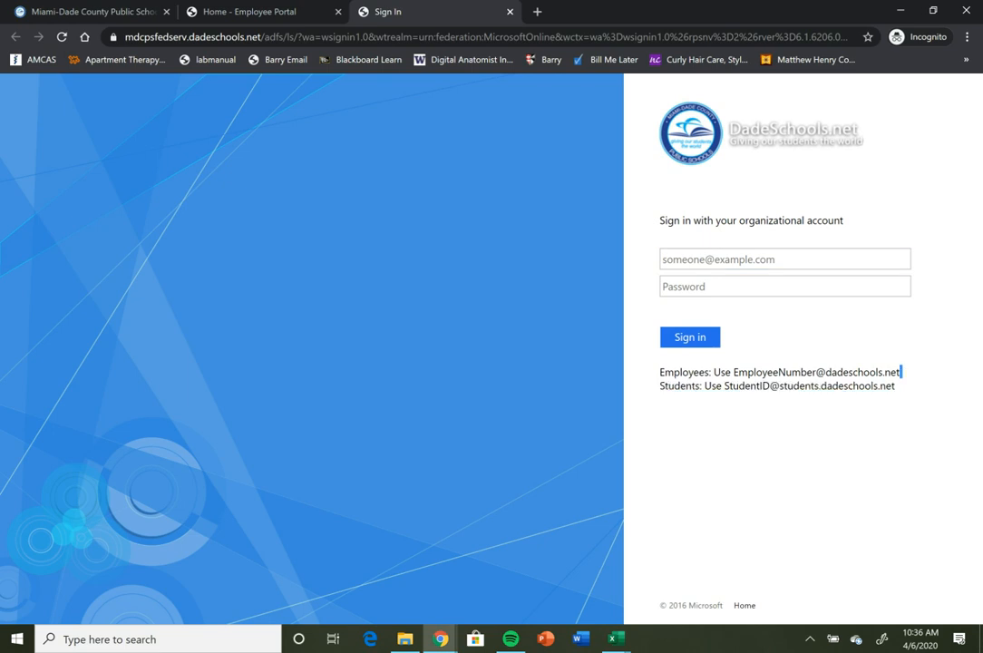
{"action": "double_click", "coordinate": [777, 386]}
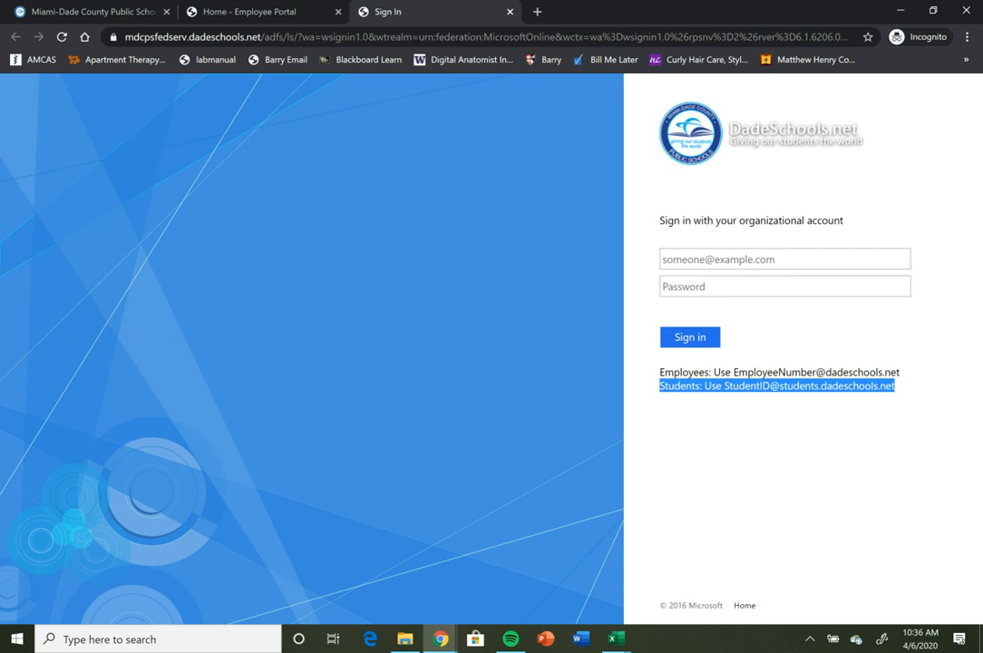
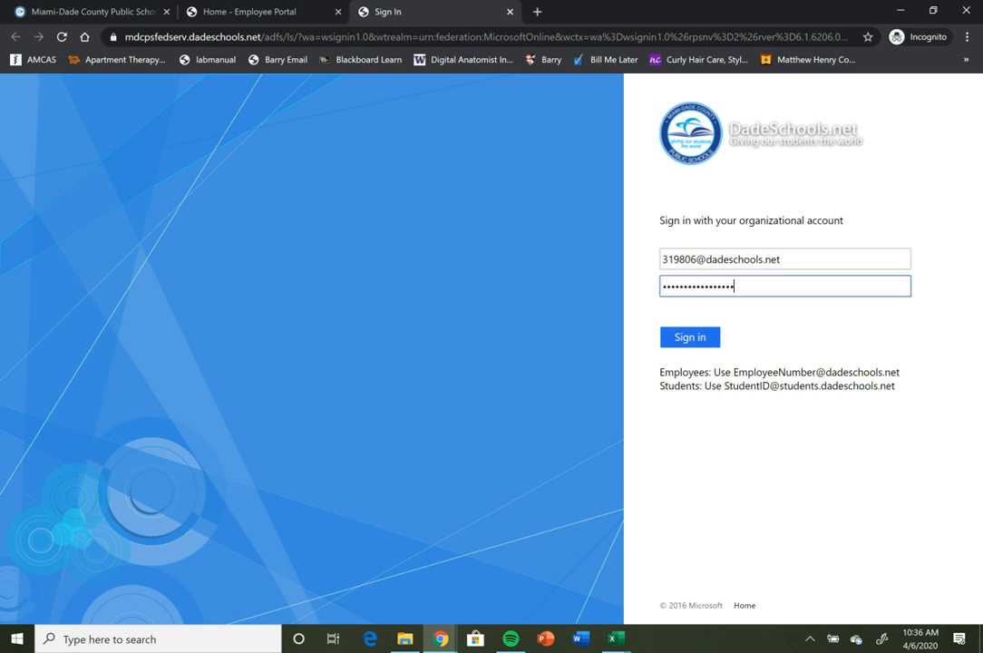
{"action": "left_click", "coordinate": [689, 337]}
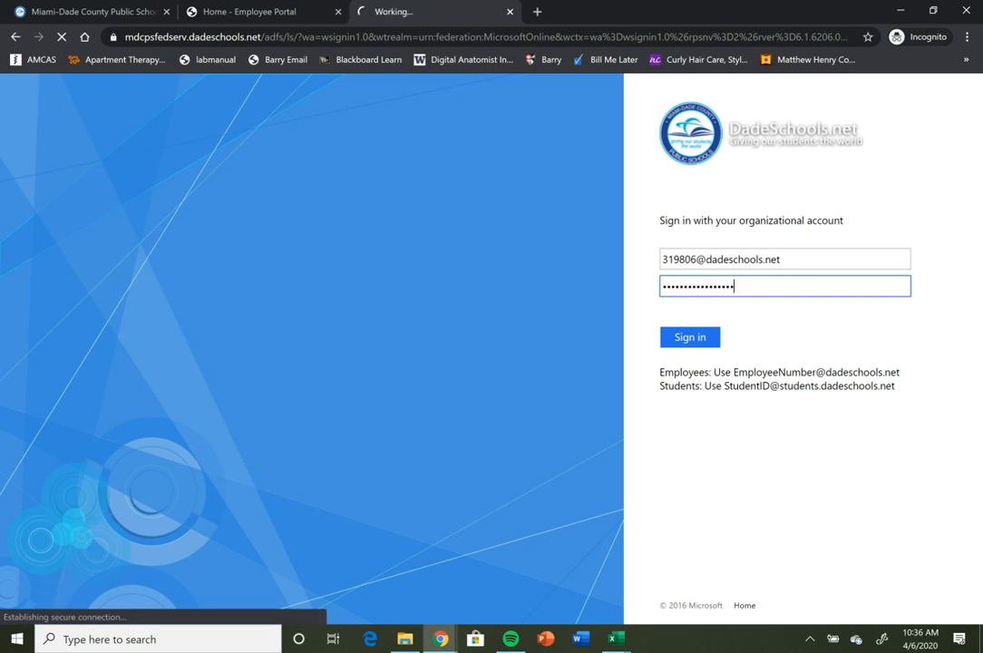
Confirm the sign-in prompt so the Office 365 home page loads
{"action": "left_click", "coordinate": [690, 336]}
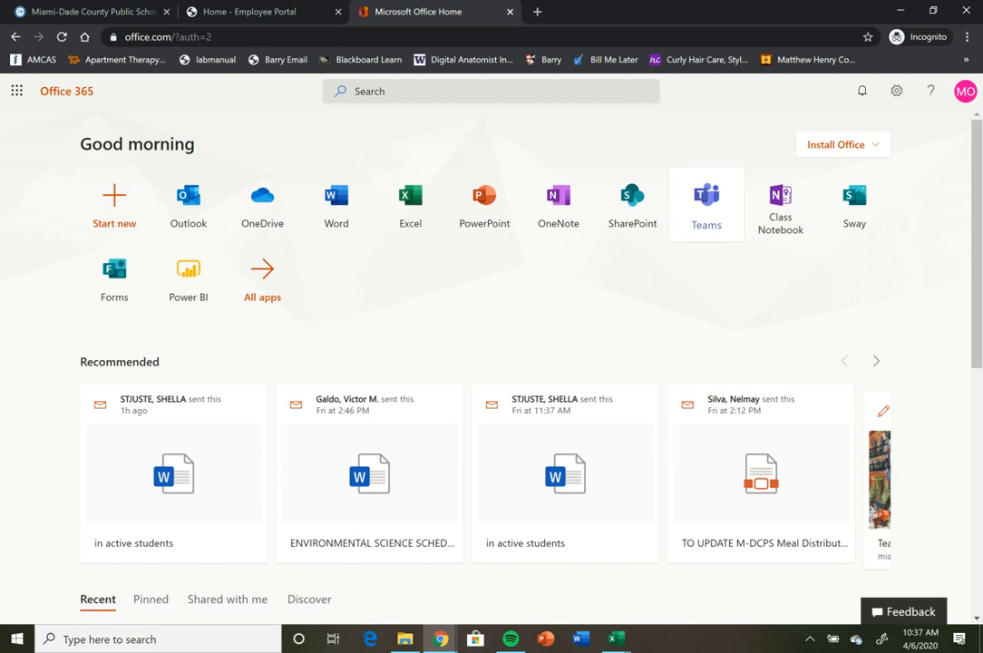
Launch the Teams app from Office 365 to show the six joined teams
{"action": "left_click", "coordinate": [707, 195]}
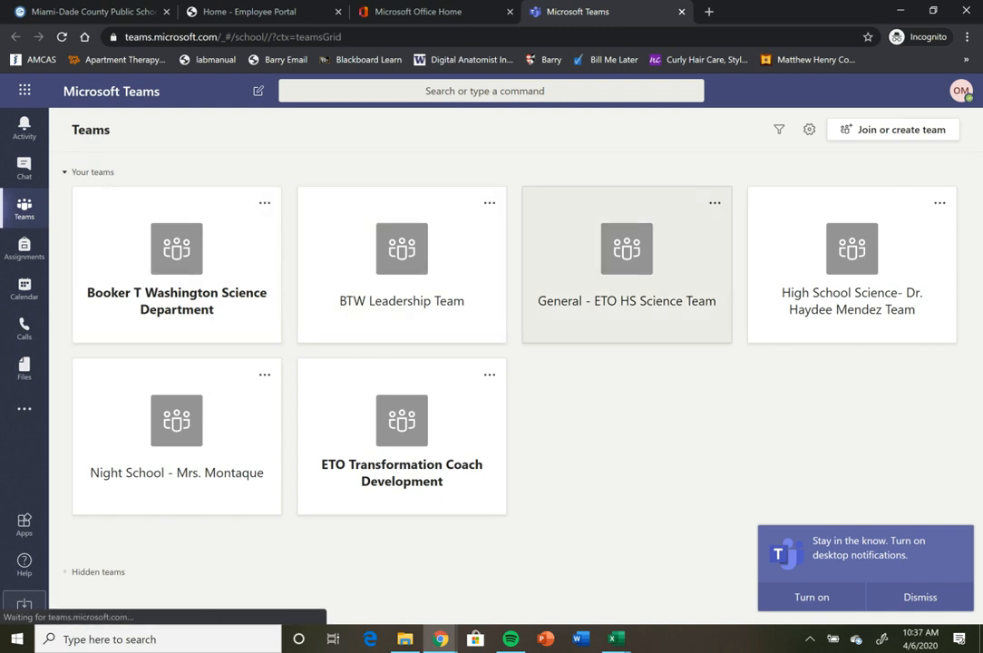
{"action": "mouse_move", "coordinate": [401, 435]}
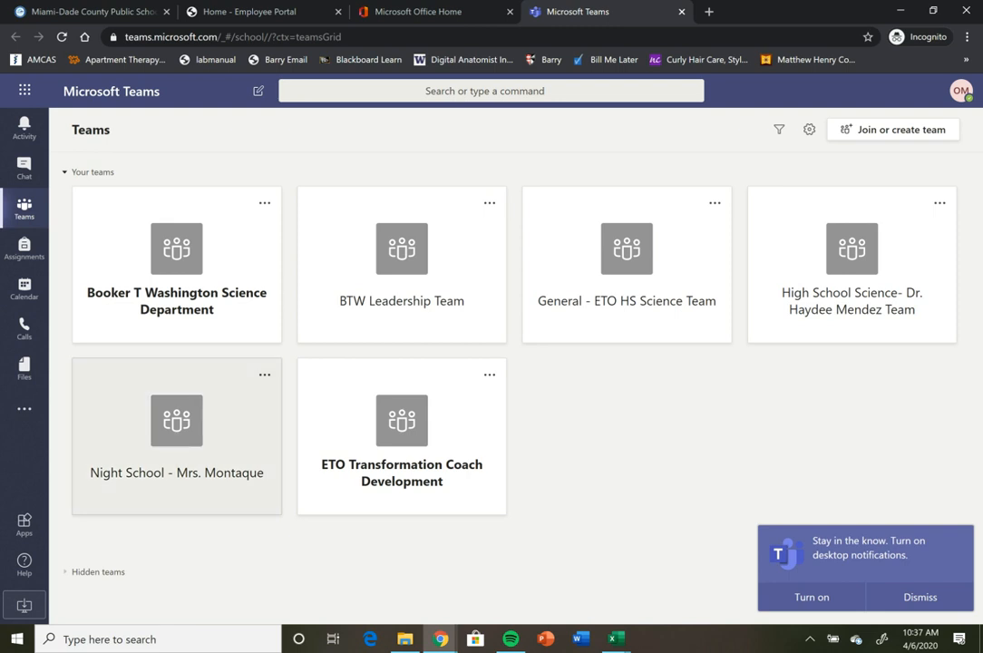
In Night School's Assignments tab, expand Assigned and open 'How do vaccines work?'
{"action": "left_click", "coordinate": [176, 435]}
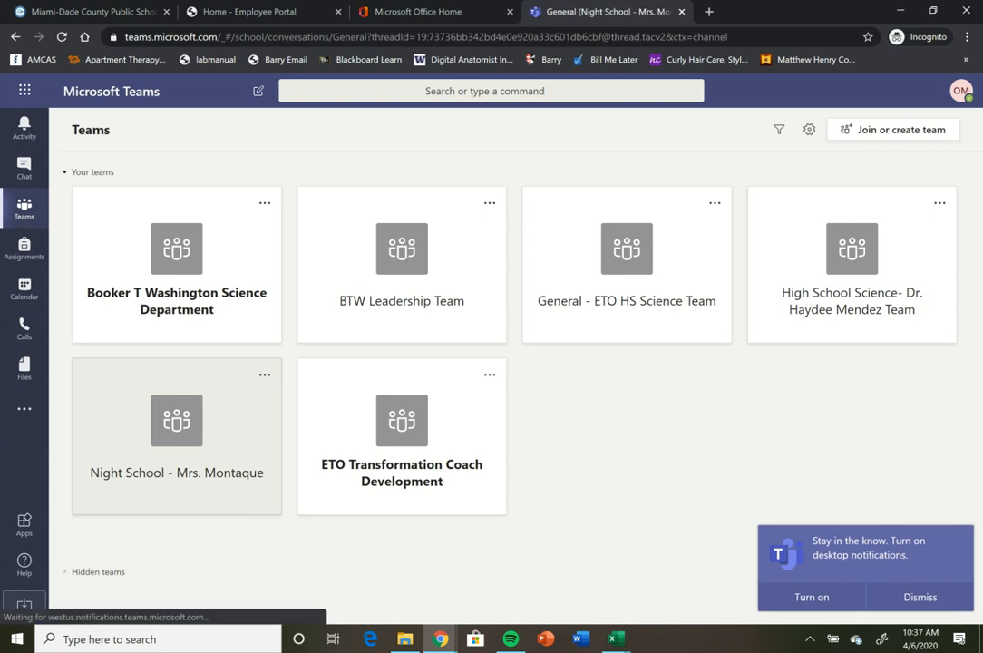
{"action": "left_click", "coordinate": [176, 436]}
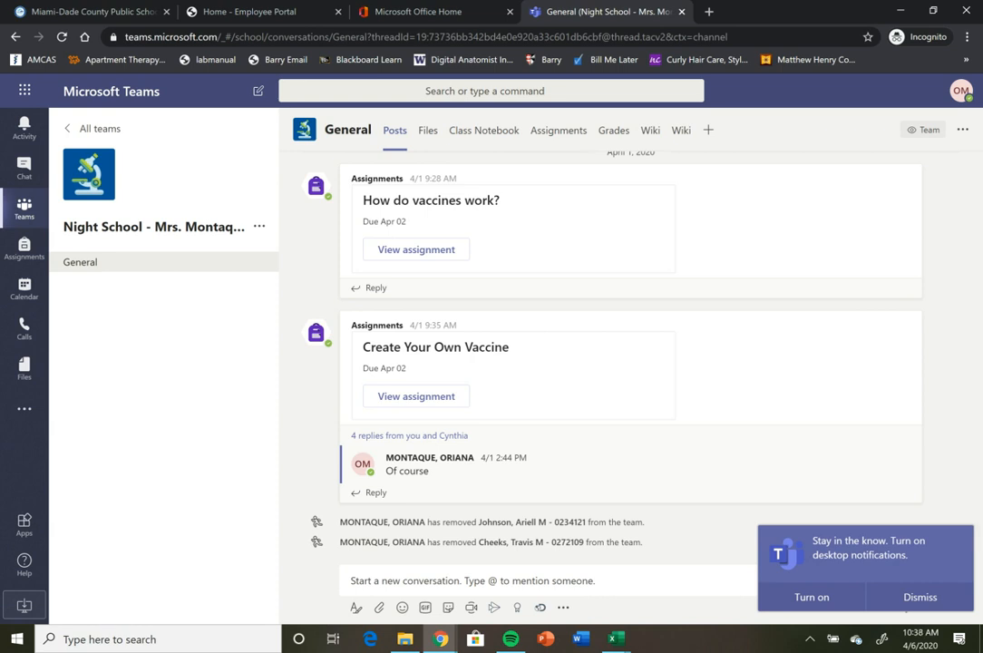
{"action": "mouse_move", "coordinate": [558, 129]}
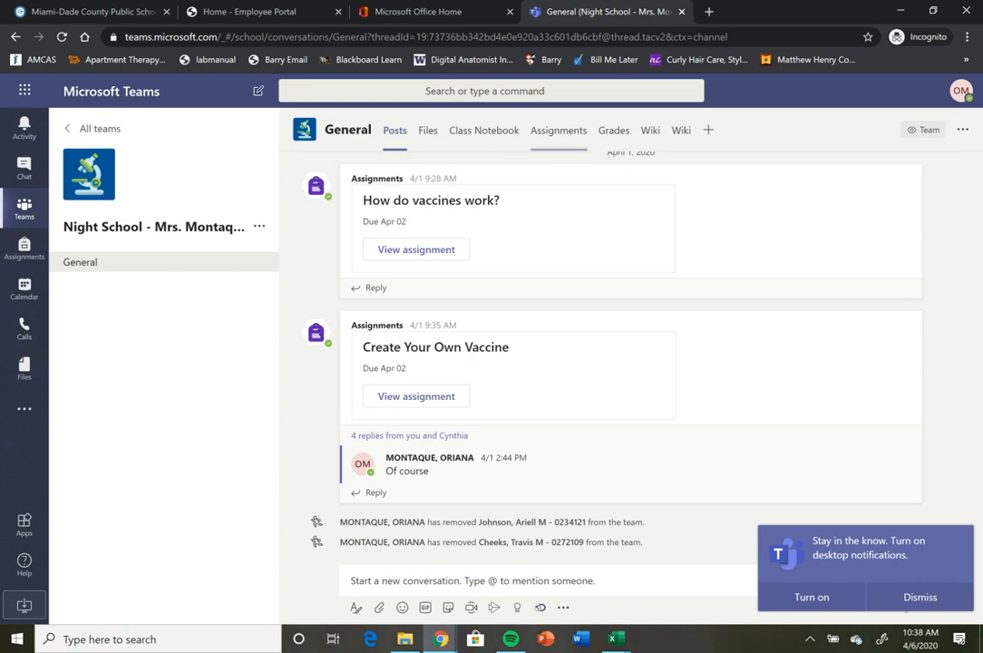
{"action": "left_click", "coordinate": [559, 130]}
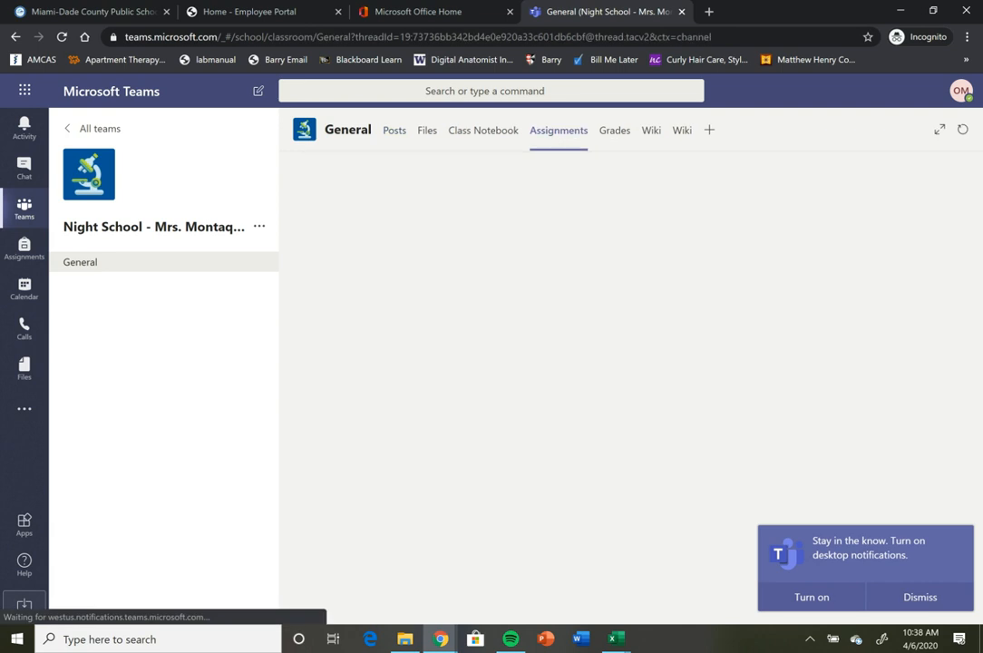
{"action": "left_click", "coordinate": [558, 130]}
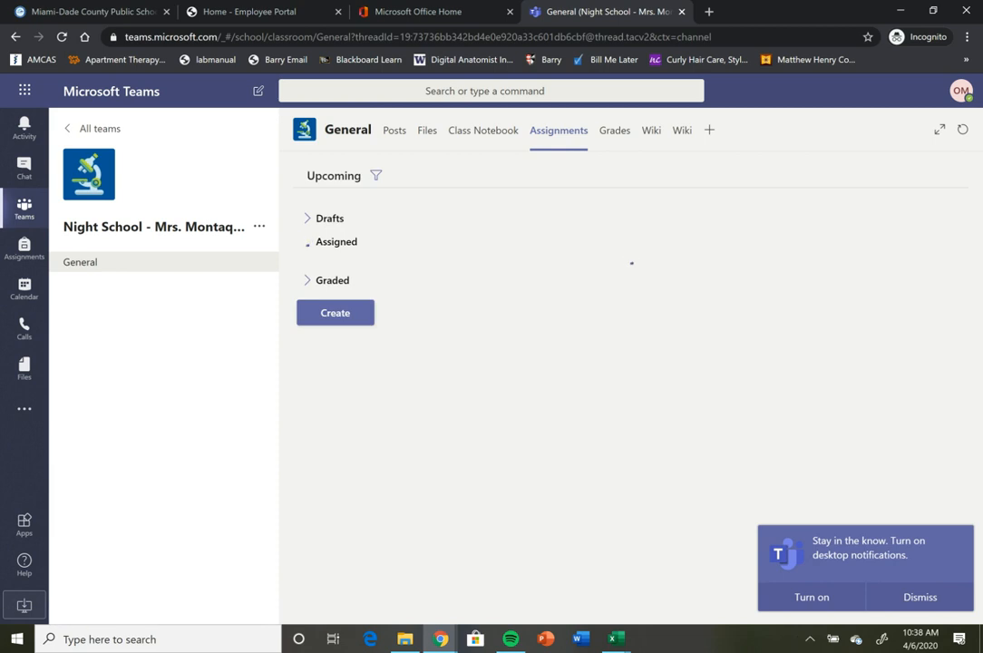
{"action": "left_click", "coordinate": [328, 241]}
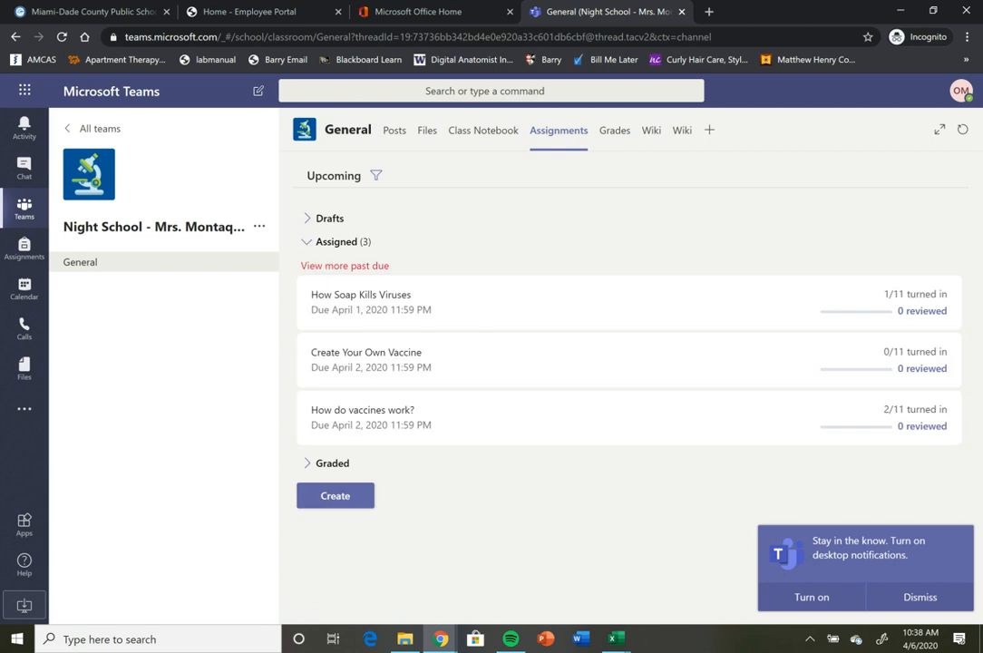
{"action": "left_click", "coordinate": [363, 409]}
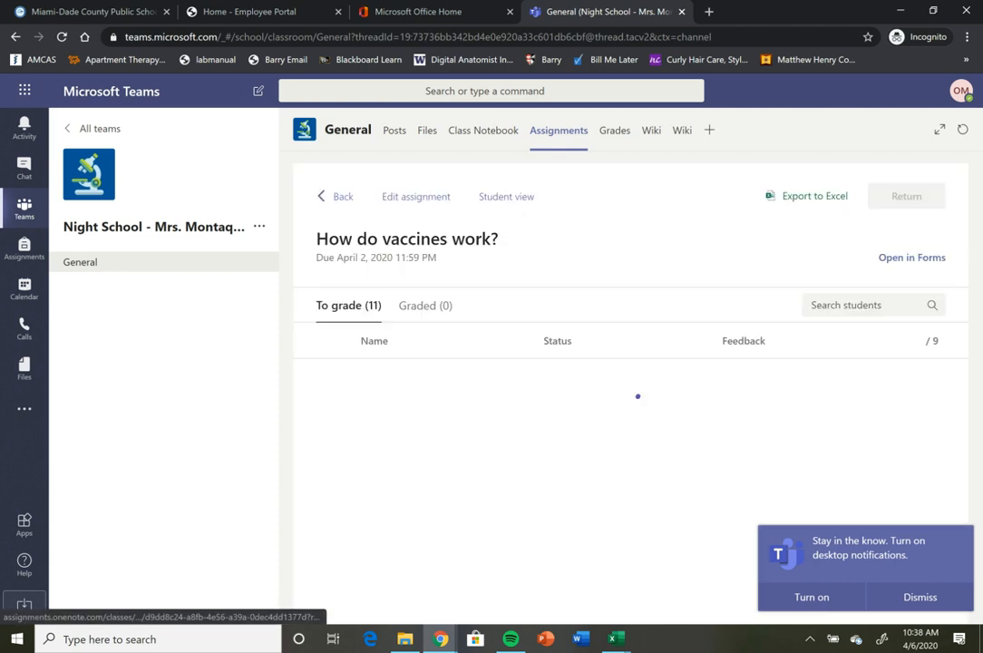